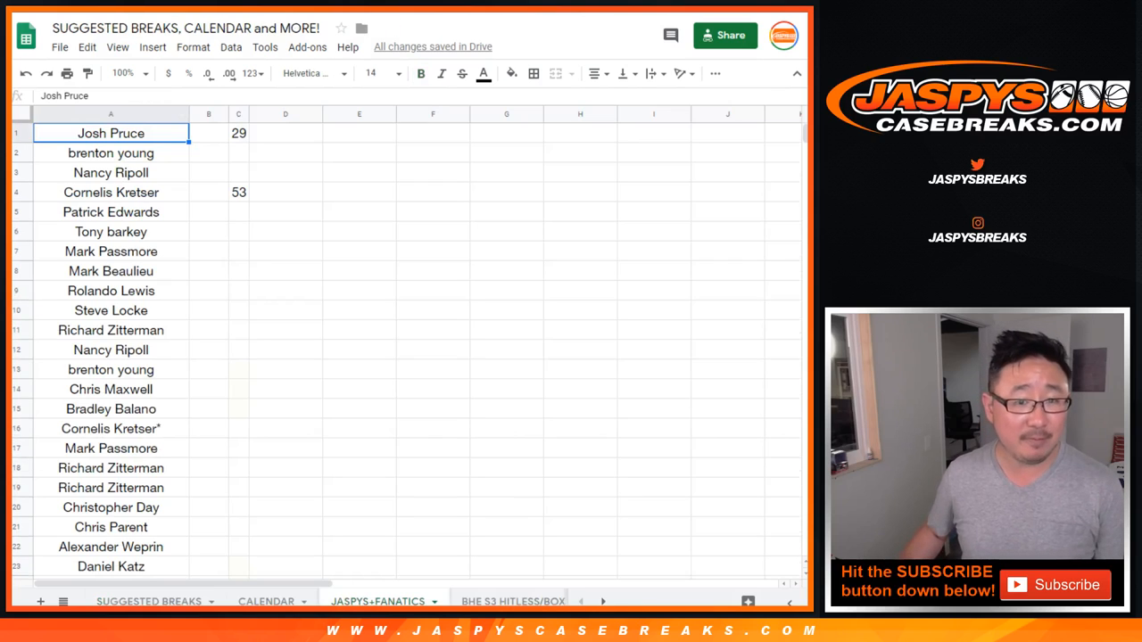
# Clear the stray numbers 29 and 53 from cells C1 and C4 of the JASPYS+FANATICS sheet
pyautogui.click(238, 152)
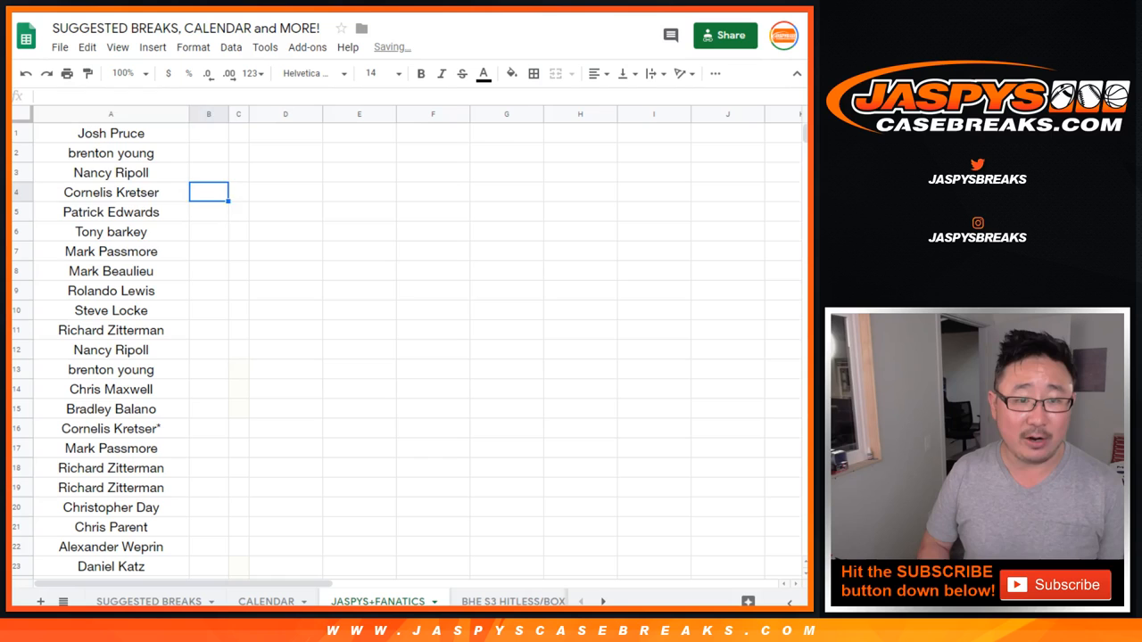
pyautogui.scroll(-3)
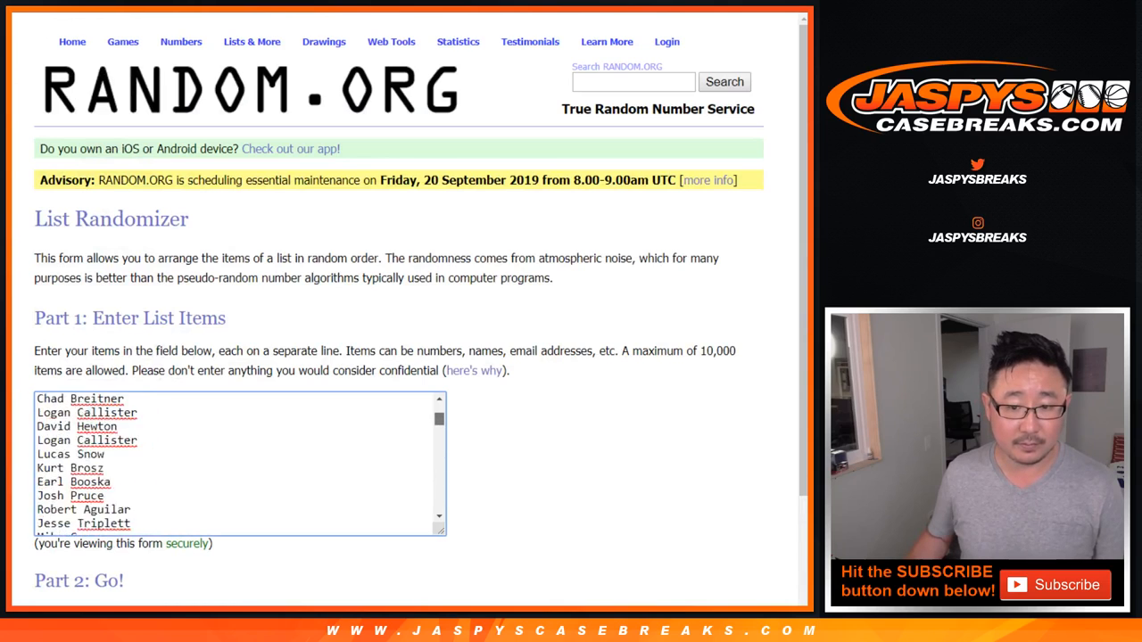
# Scroll through the pasted entrant names in the RANDOM.ORG list to check its final entries
pyautogui.scroll(-3)
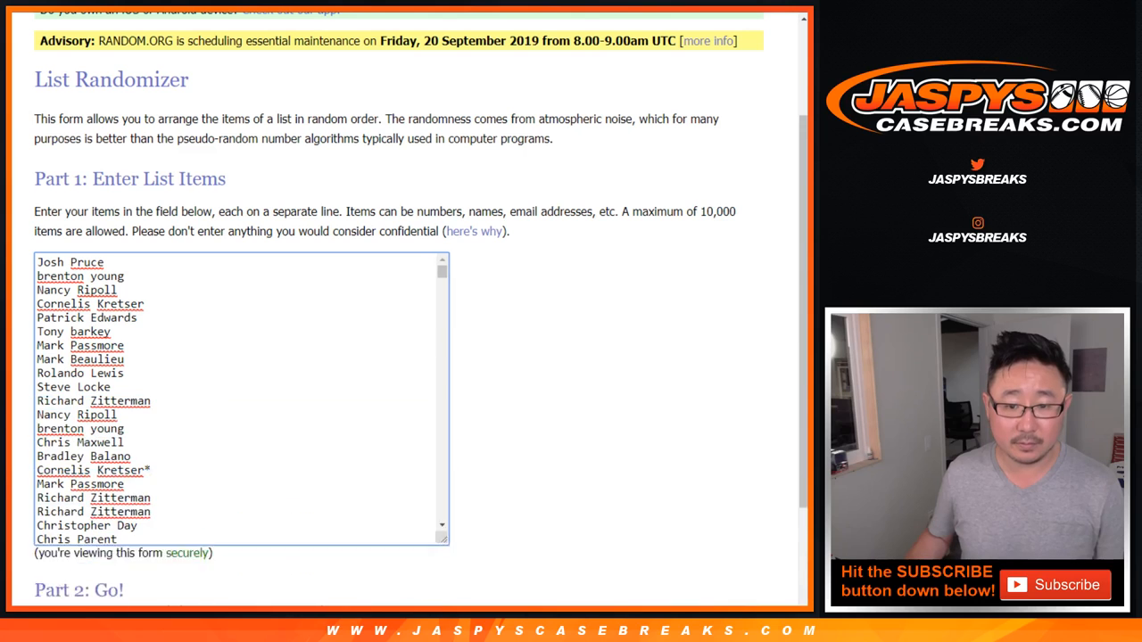
pyautogui.scroll(-3)
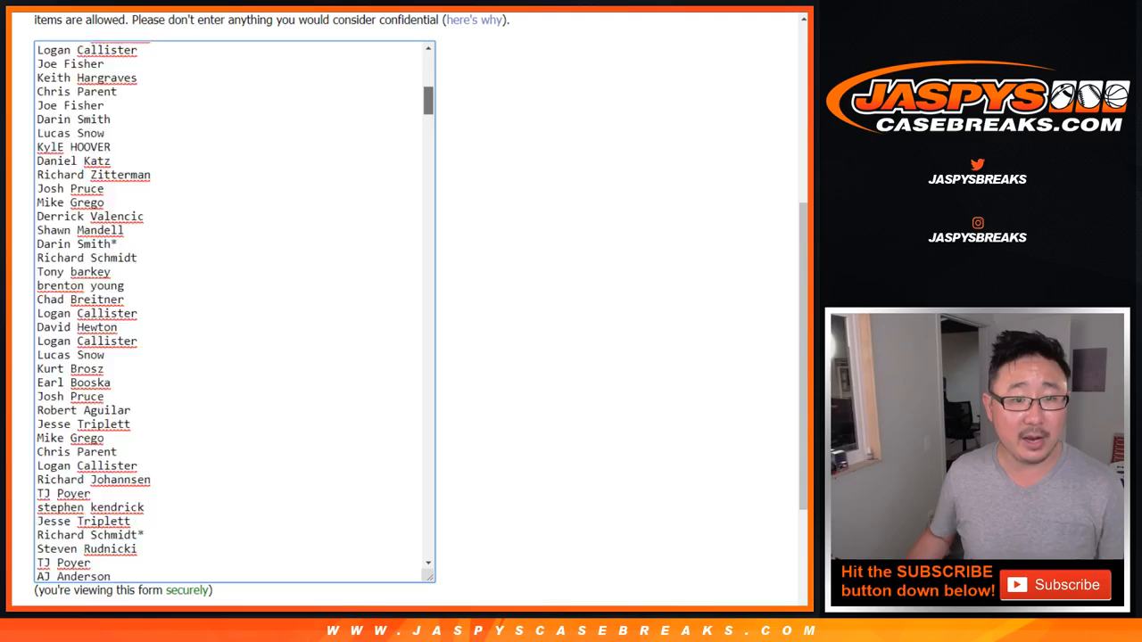
pyautogui.scroll(-3)
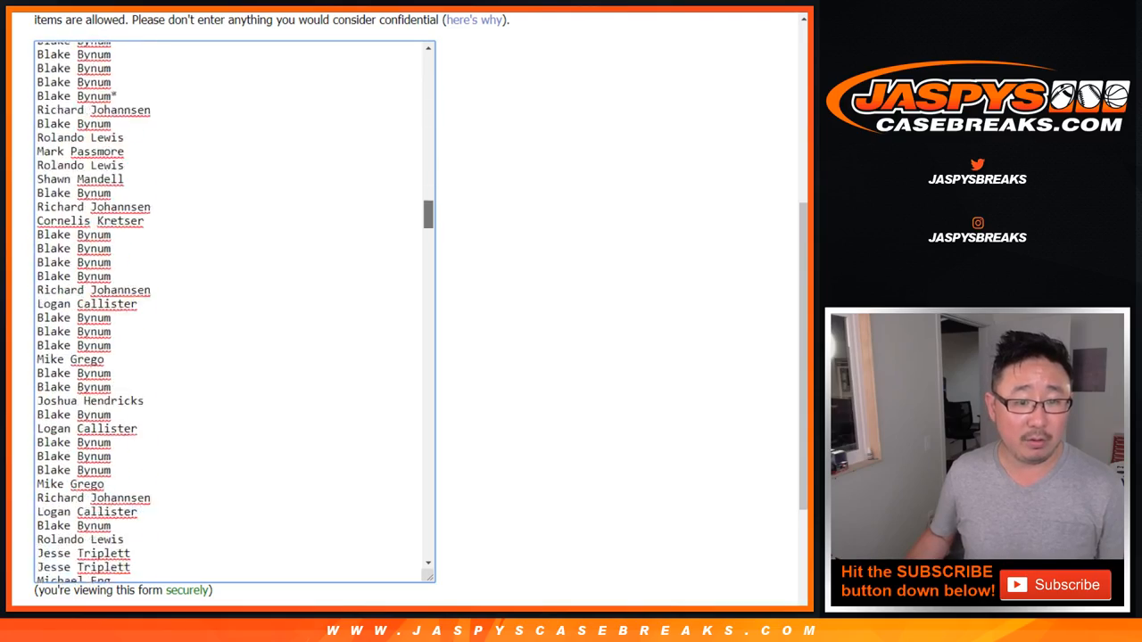
pyautogui.scroll(-3)
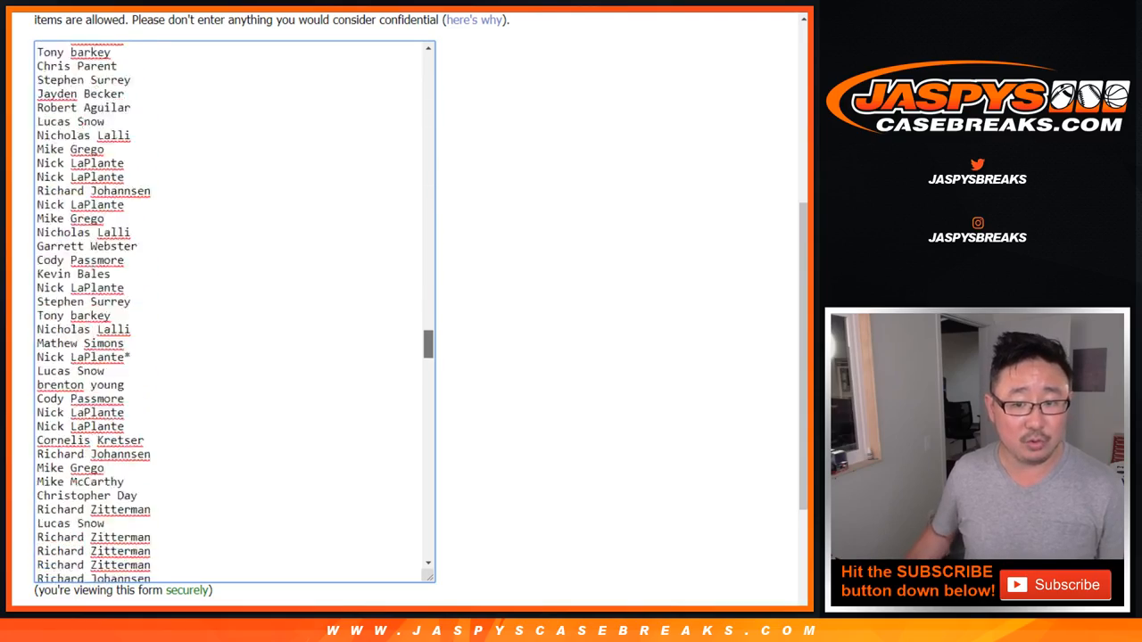
pyautogui.scroll(-3)
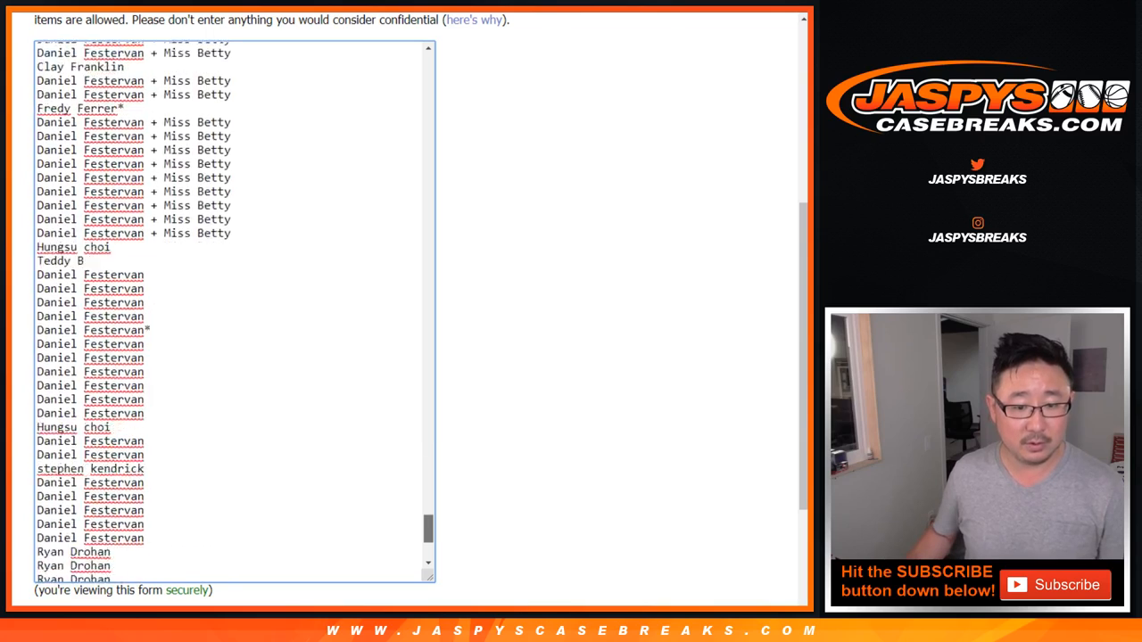
pyautogui.scroll(-3)
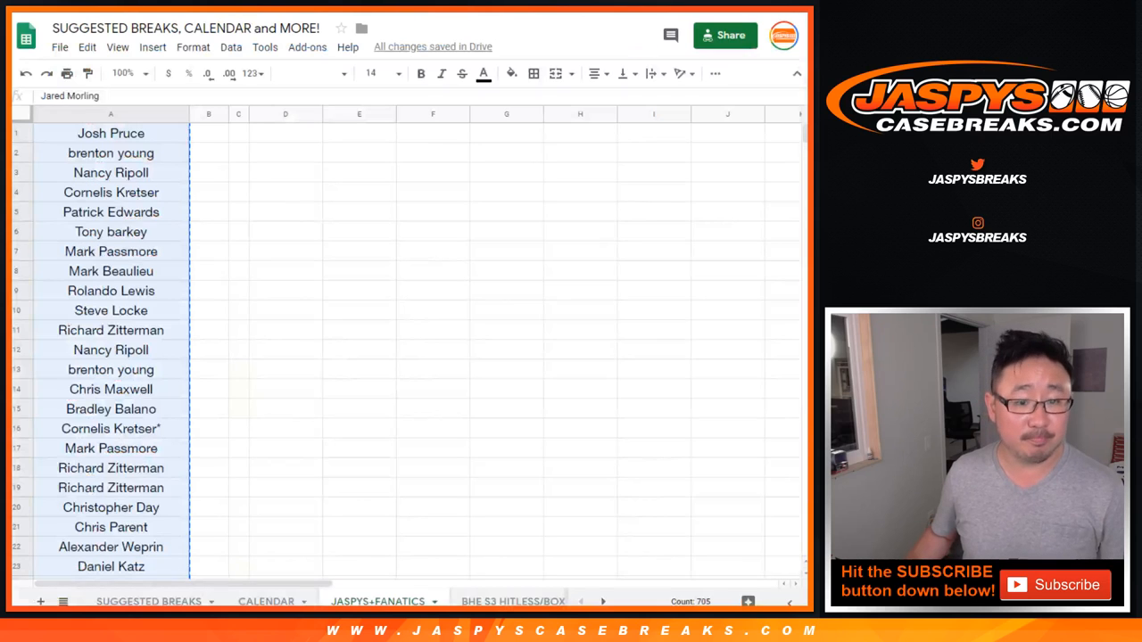
pyautogui.scroll(-3)
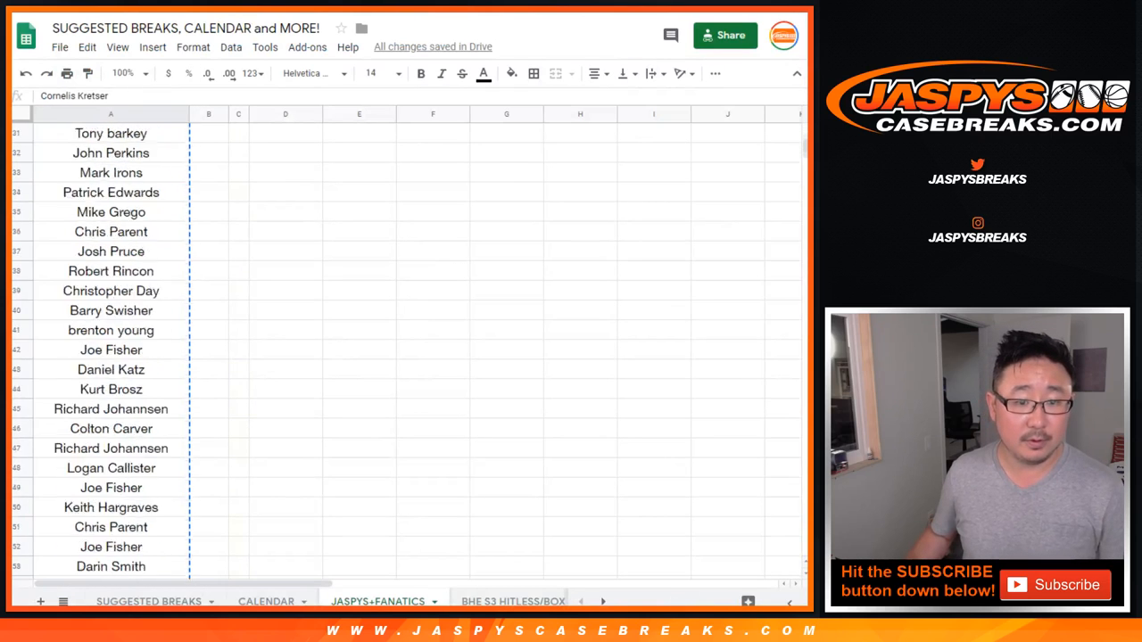
pyautogui.scroll(3)
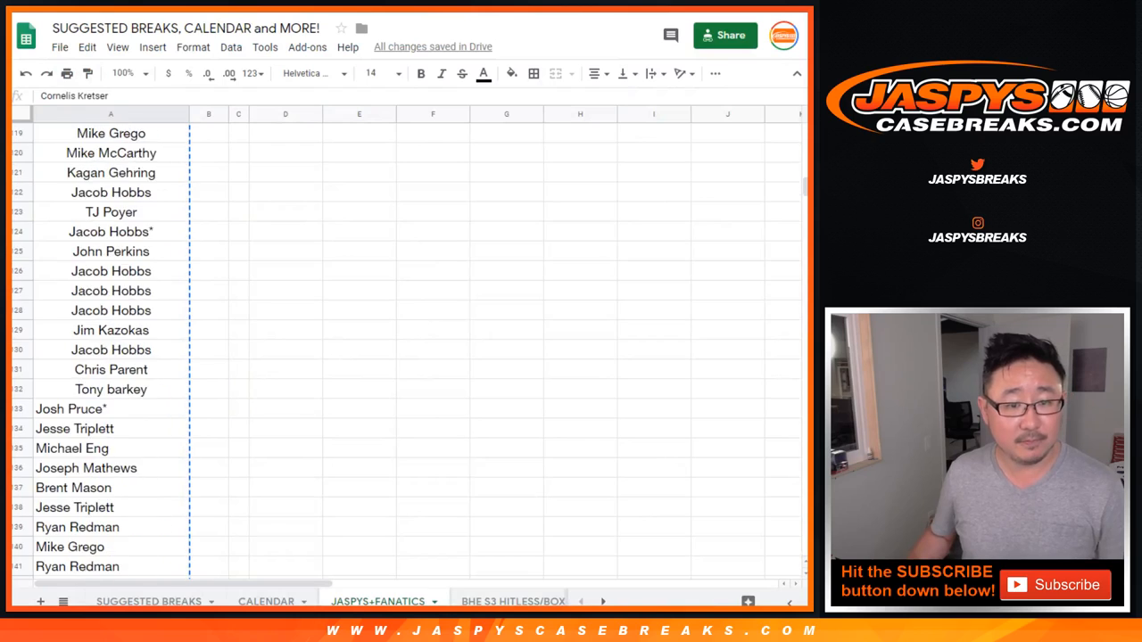
pyautogui.scroll(-3)
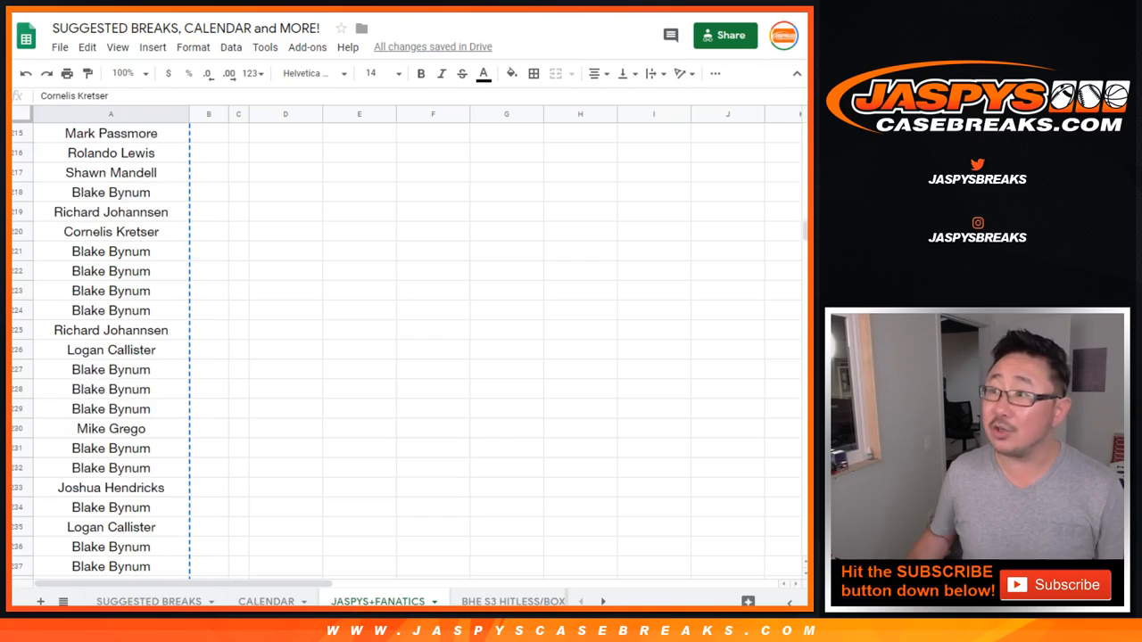
pyautogui.scroll(-3)
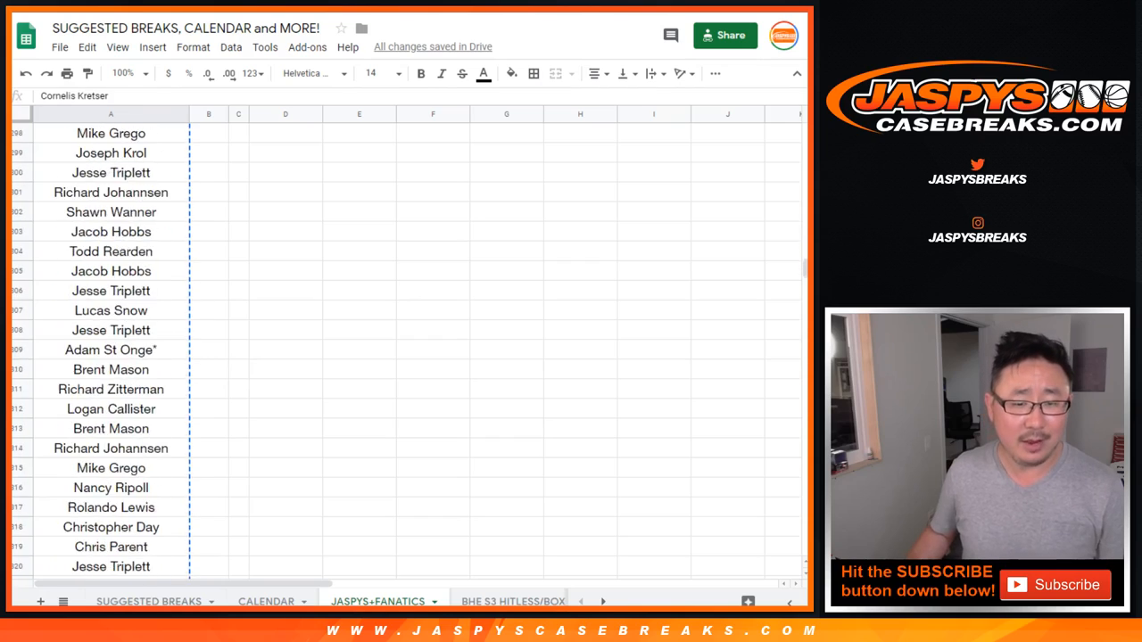
pyautogui.scroll(3)
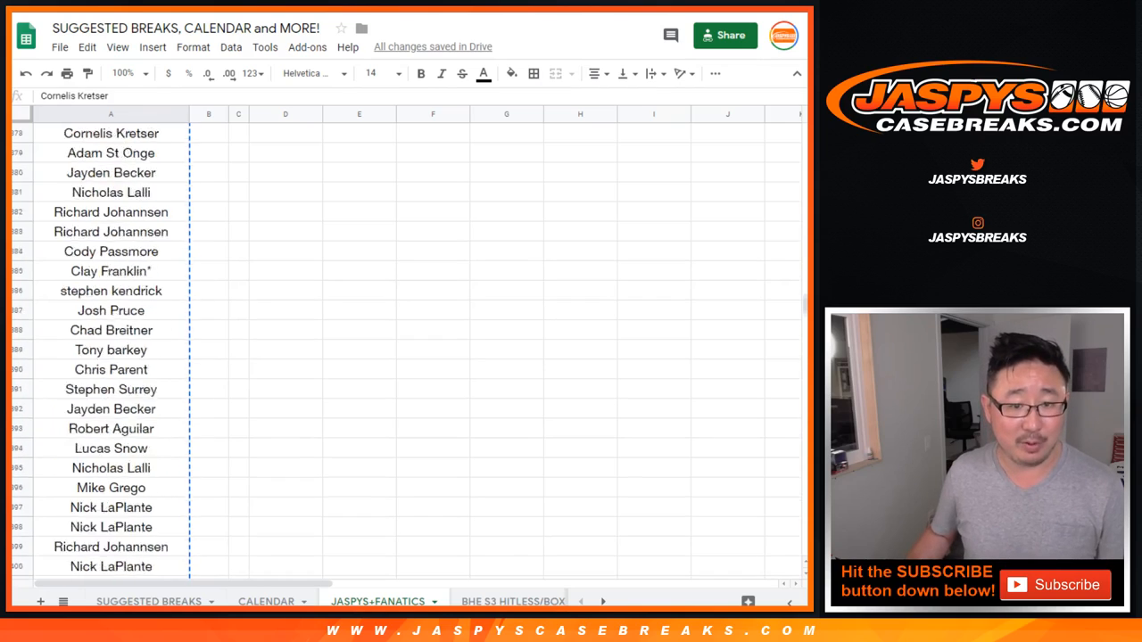
pyautogui.scroll(-3)
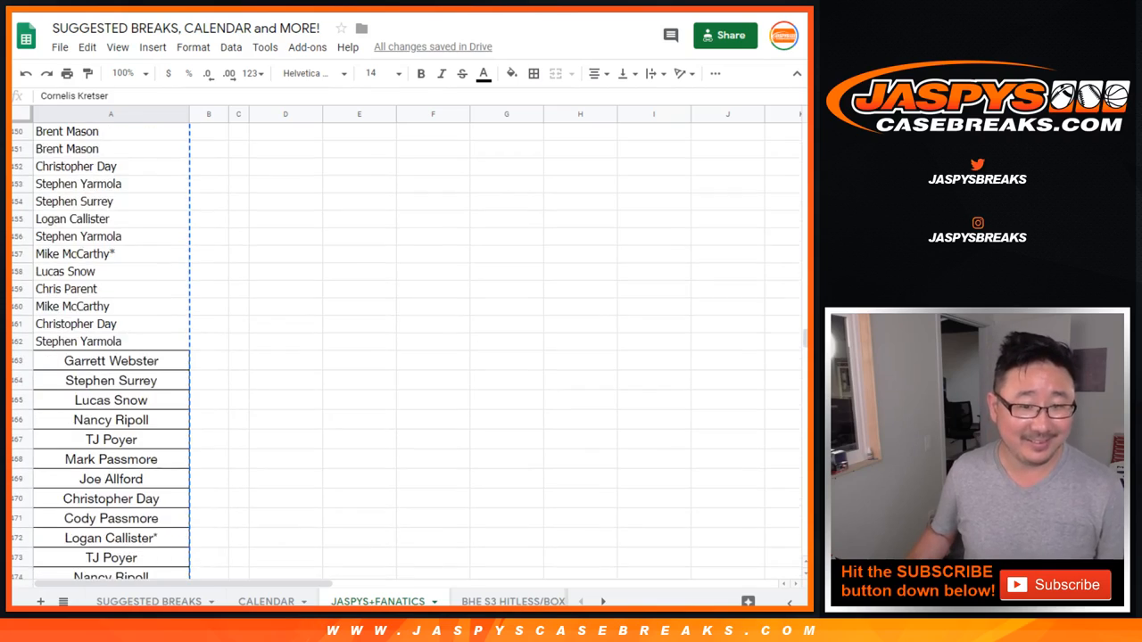
pyautogui.scroll(-3)
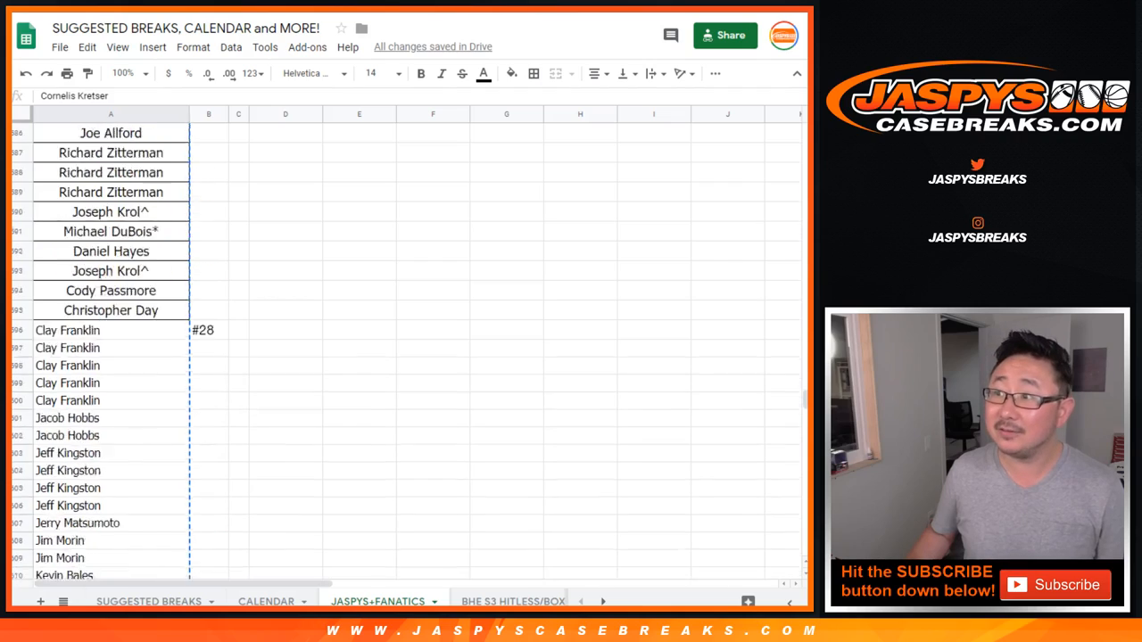
pyautogui.scroll(3)
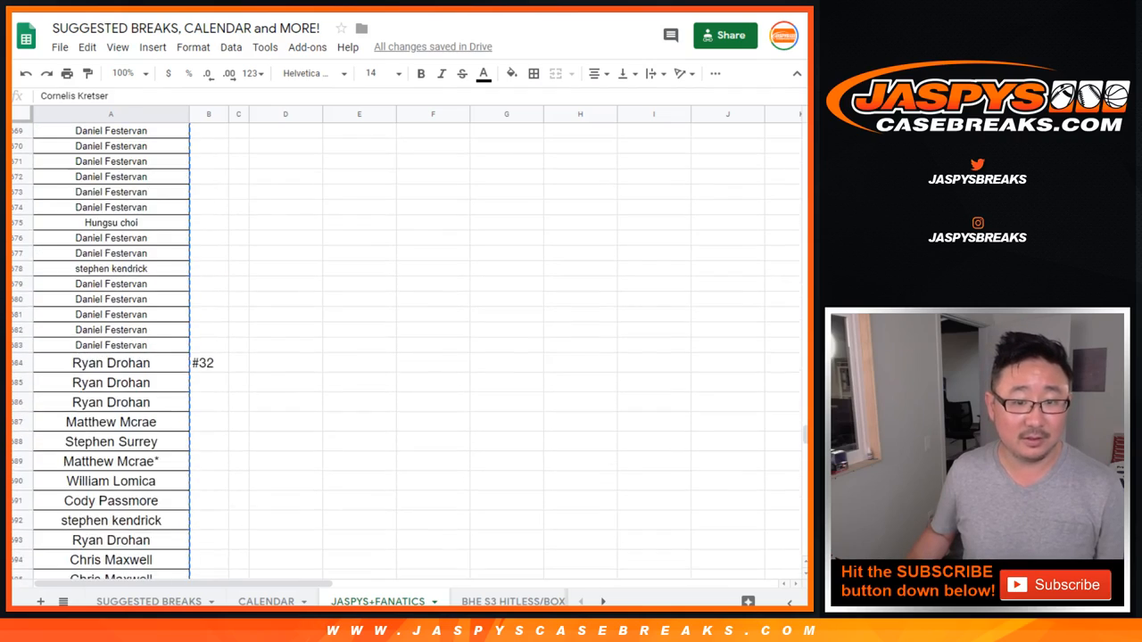
pyautogui.scroll(-3)
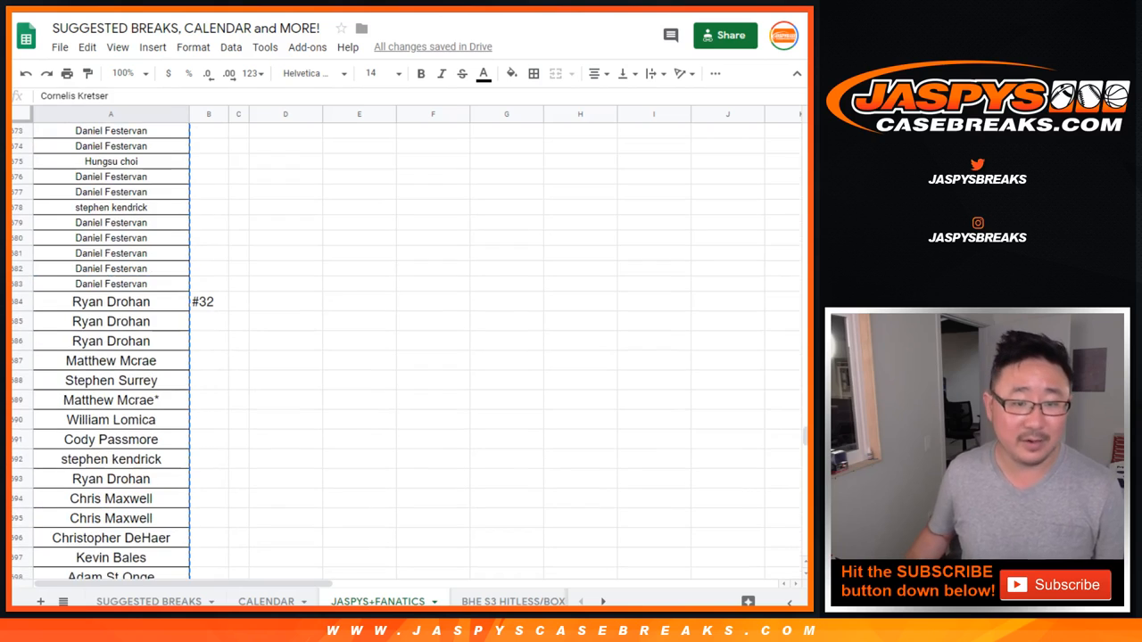
pyautogui.click(111, 284)
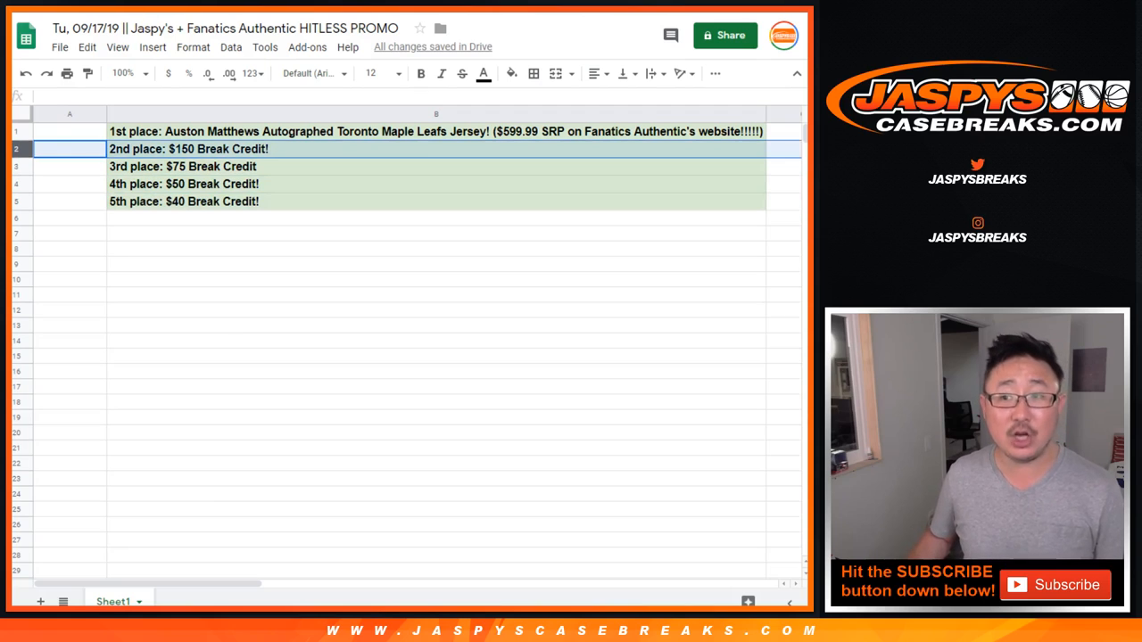
# Select cell A1 beside the 1st place prize, the autographed Auston Matthews jersey
pyautogui.click(69, 131)
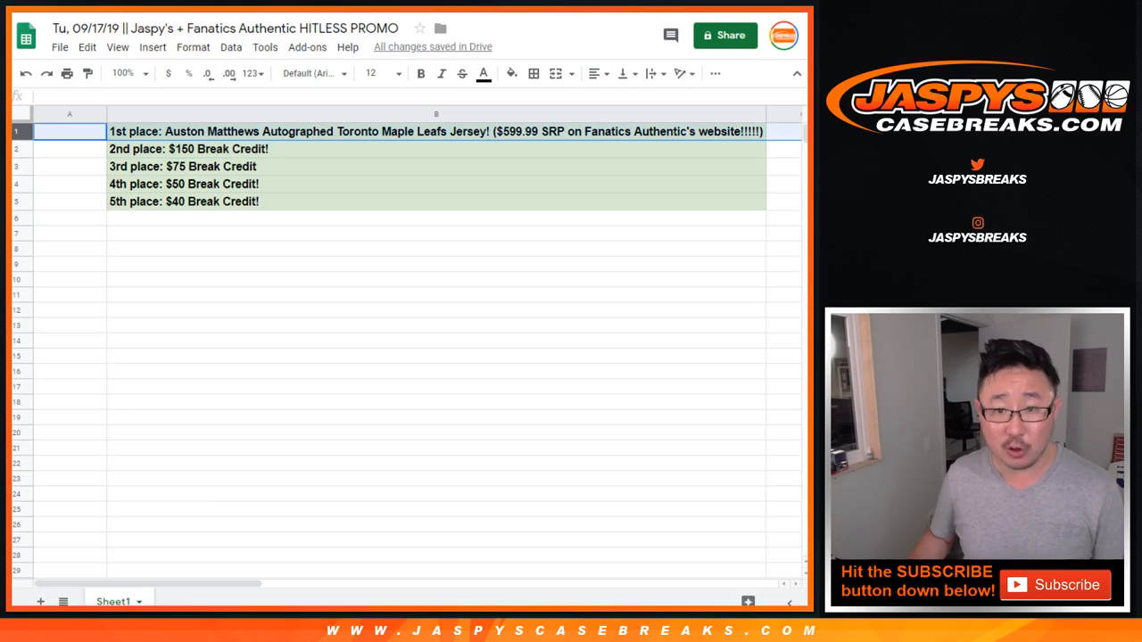